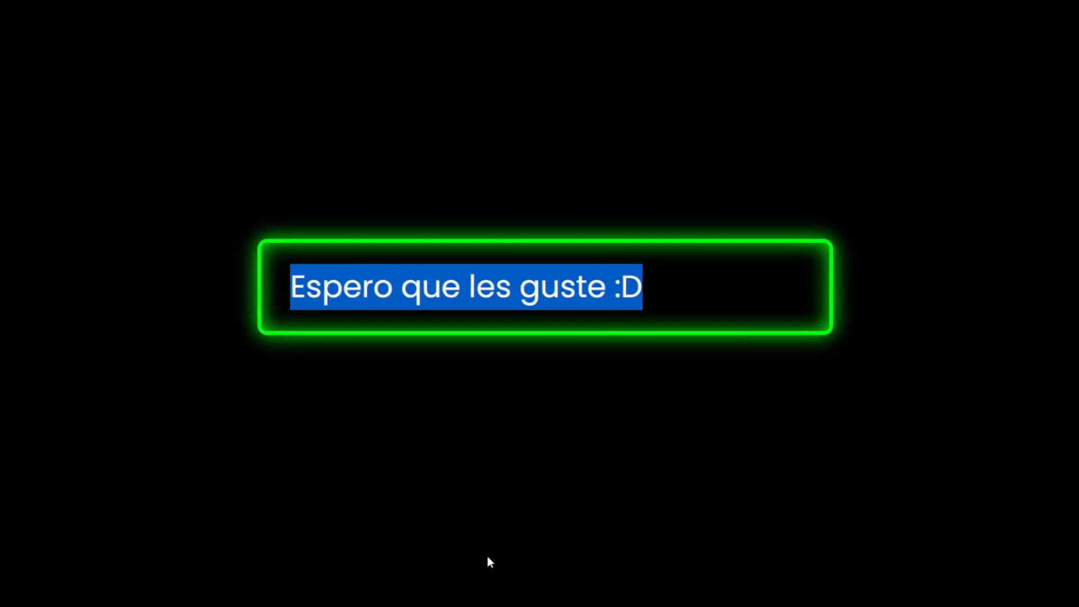
Type 'Nos vemos :D' into the glowing green input in Edge
text(Nos vemos)
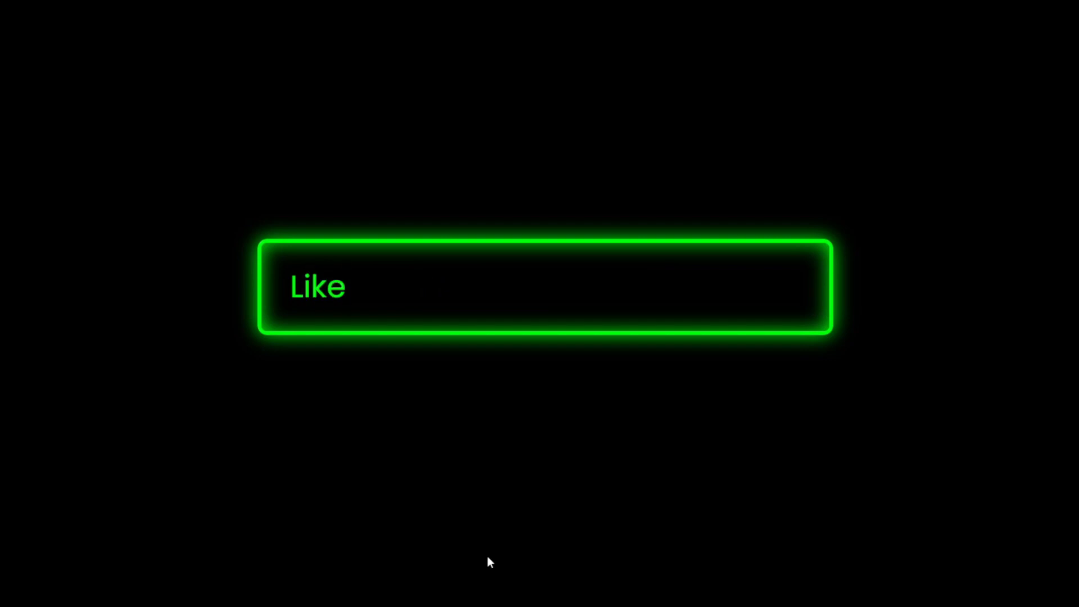
text(:D)
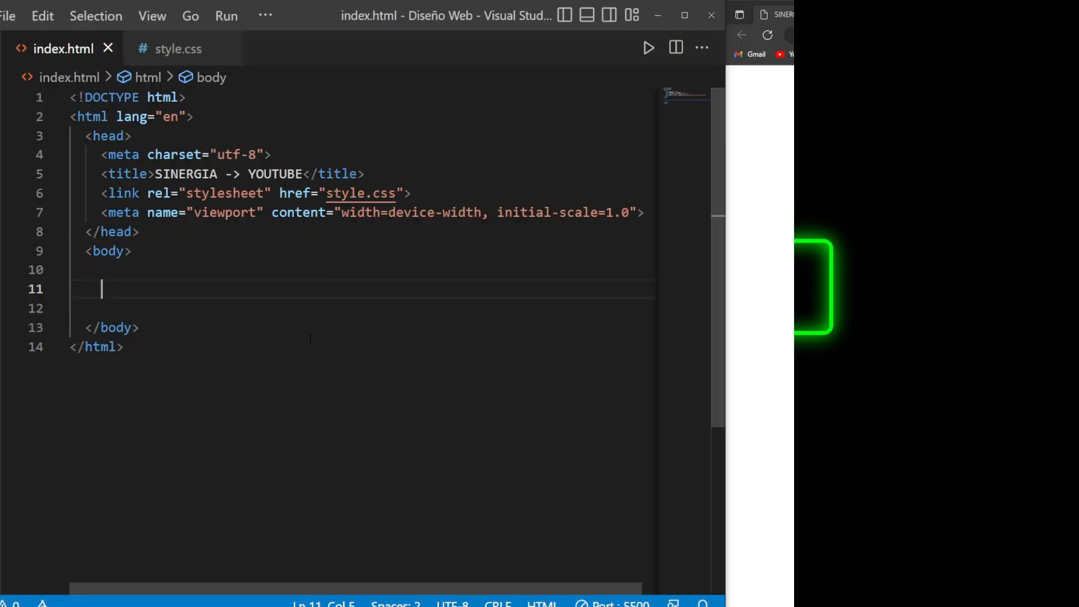
Add a text input with placeholder 'Escriba Su Nombre' to the index.html body
text(<input type="text">)
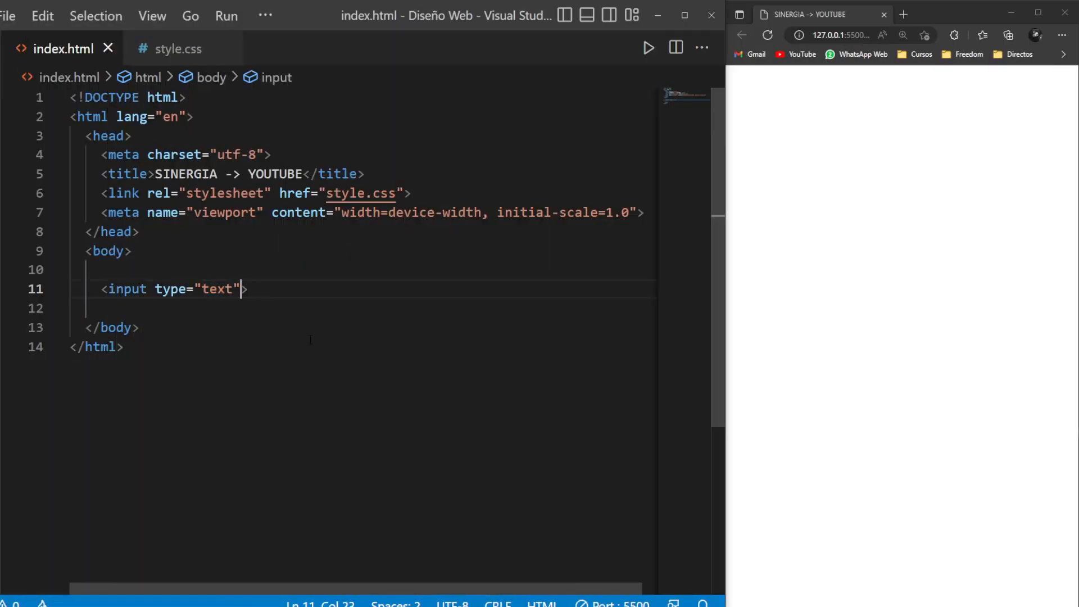
text(placeholder="E")
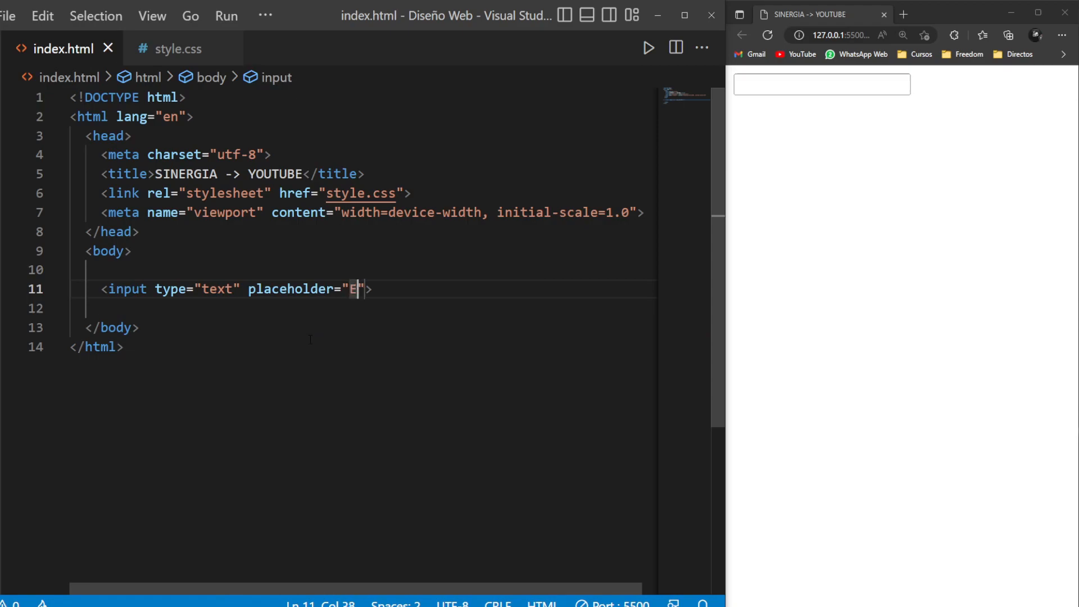
text(scriba Su)
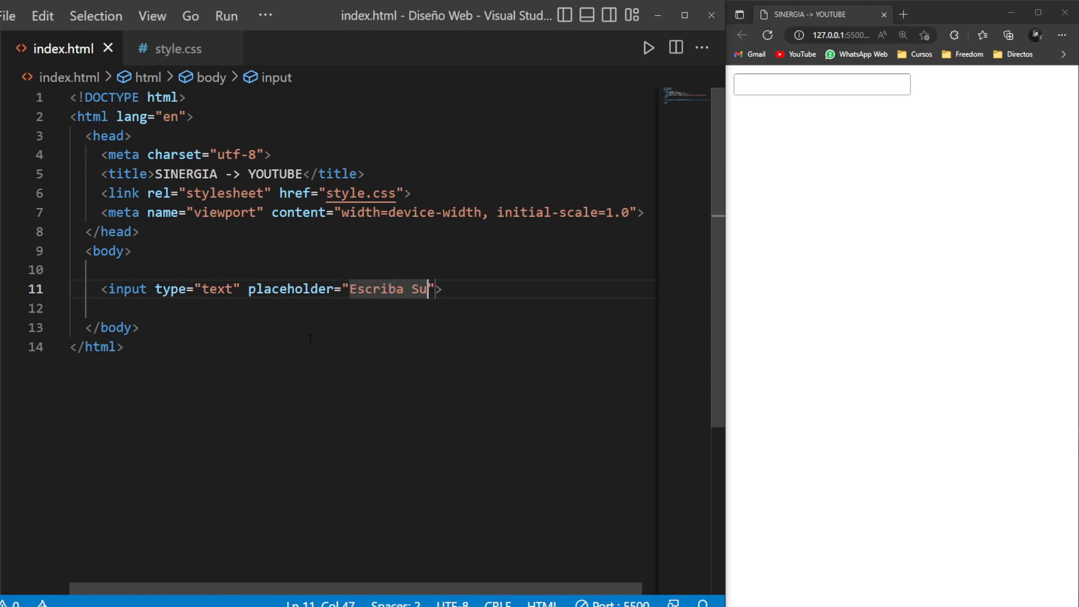
text(Nombre)
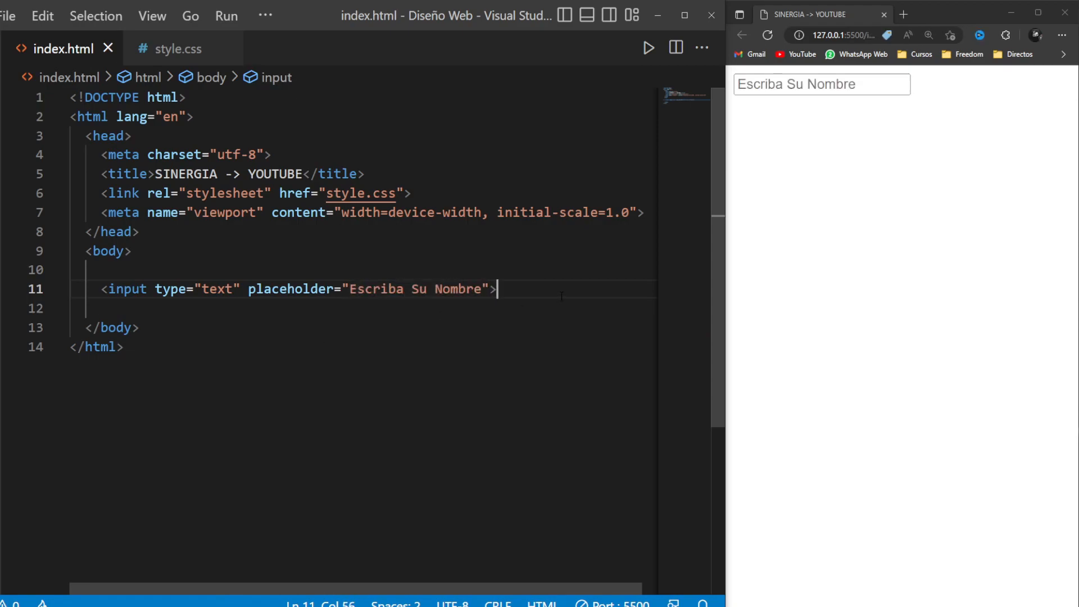
In style.css, add a zero-margin Poppins reset and a flex-centred, 100vh black body rule
click(179, 49)
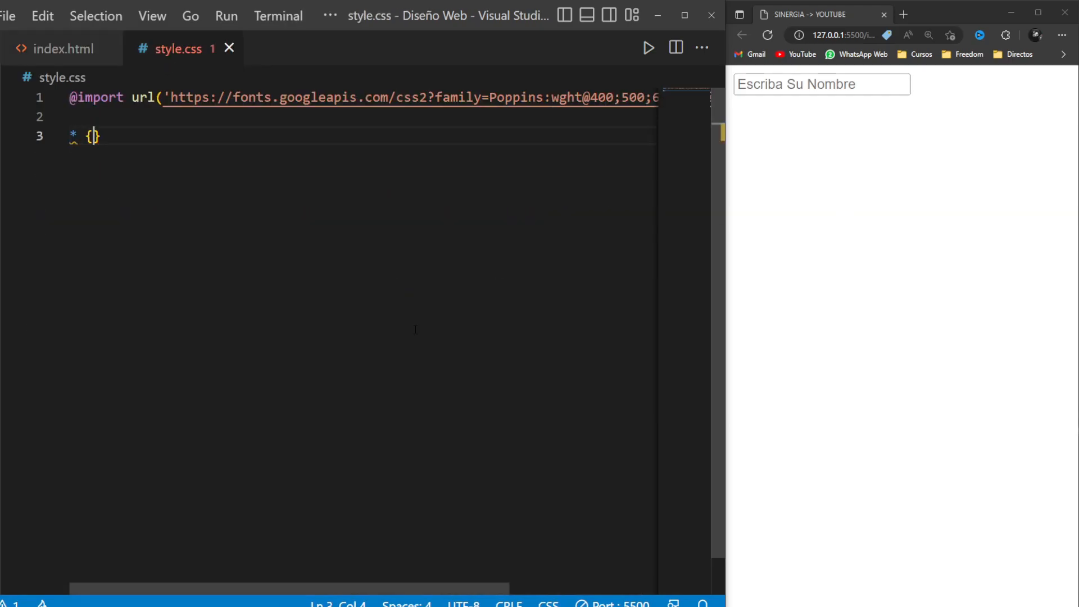
text(margin: 0;)
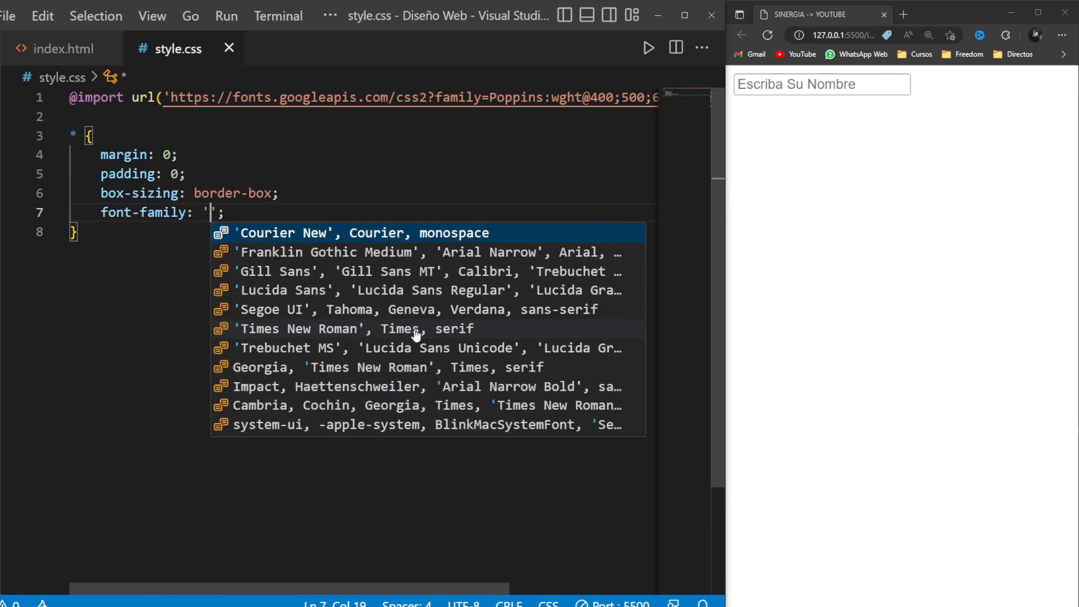
text(Poppins', sans-serif)
text(display: flex;)
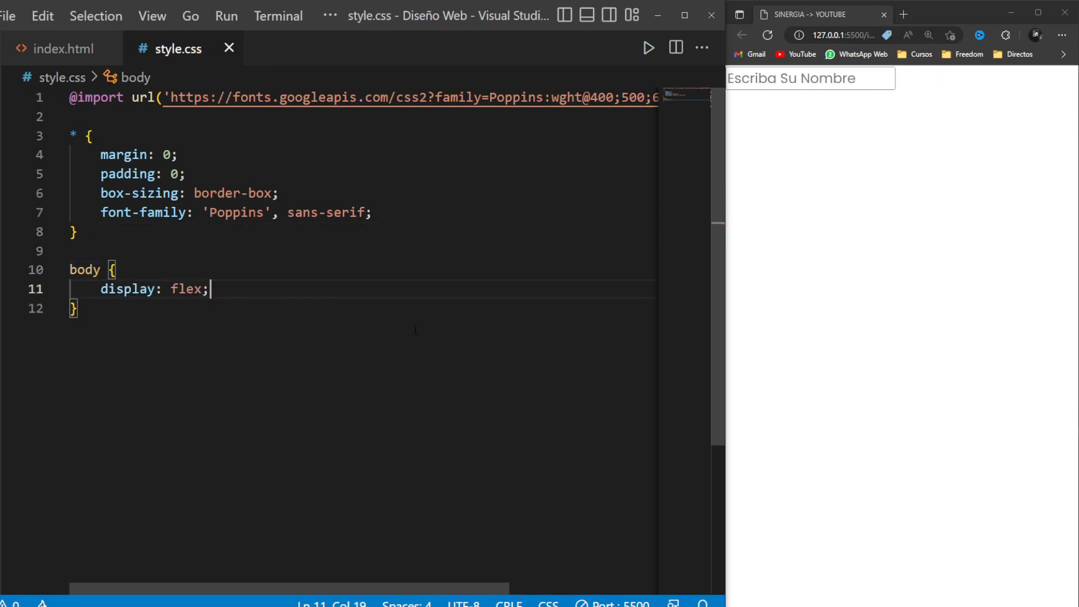
text(justify-content: center;)
text(mi)
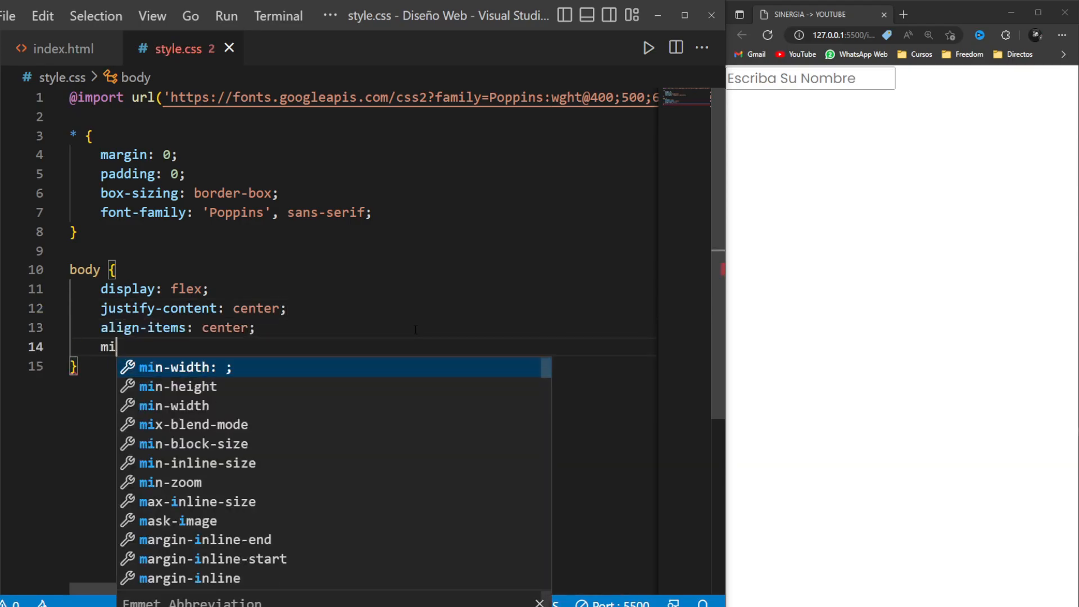
text(n-height: 100vh;)
text(background: #000;)
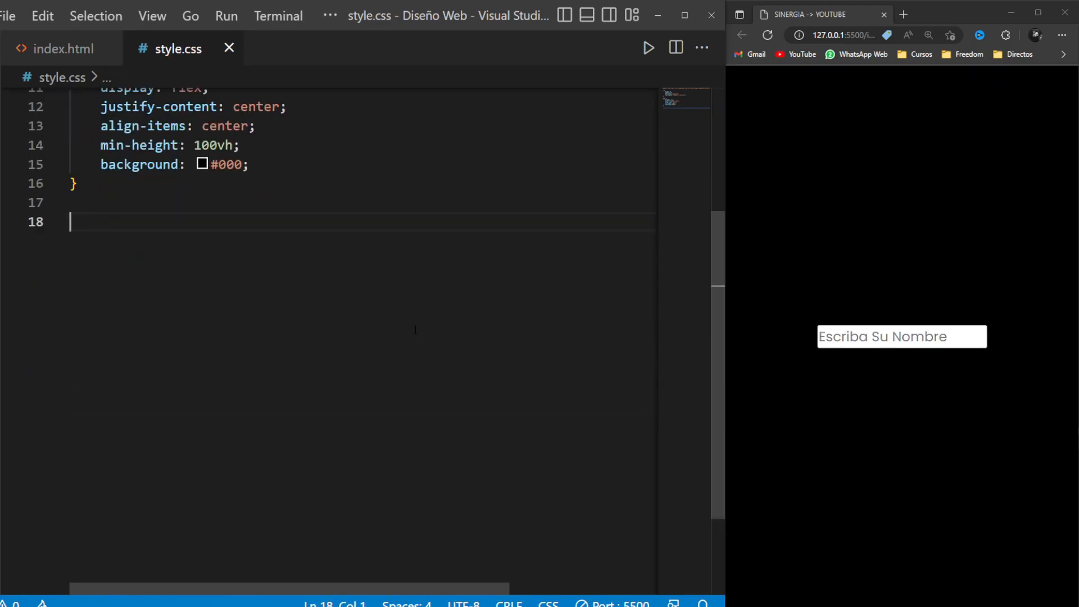
Write the input rule: 300x50px, transparent, no outline, 2px #0f0 rounded border, 0 15px padding
text(input {)
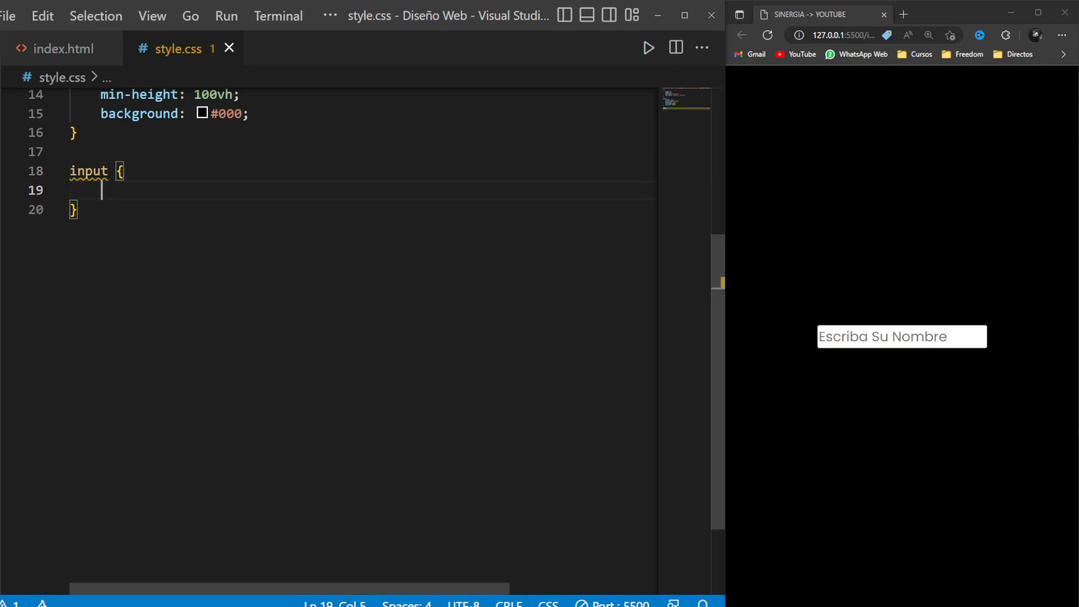
text(width: 300px;)
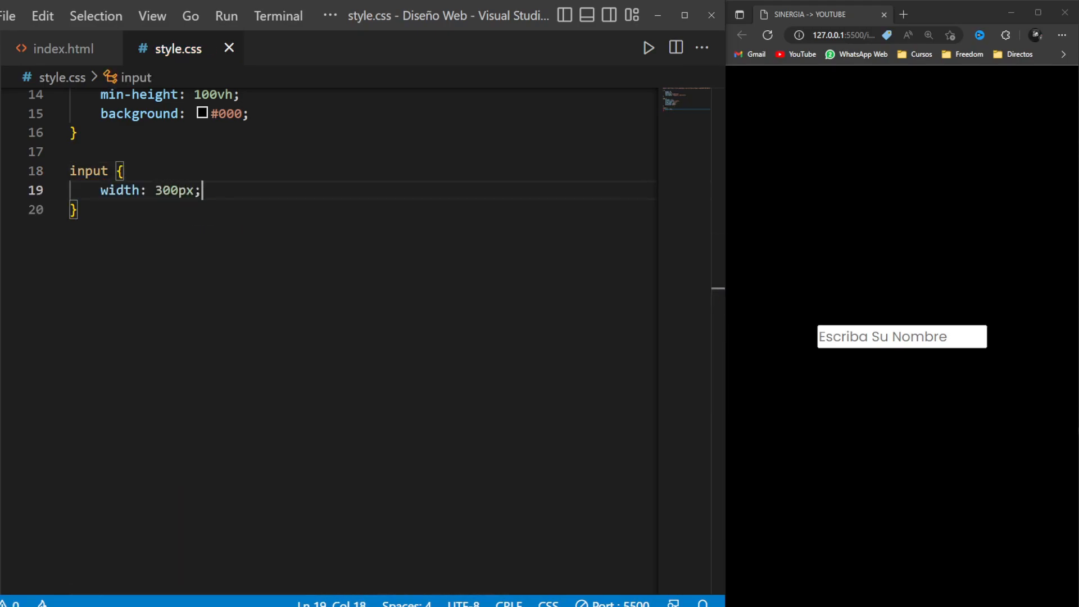
text(height: 50px;)
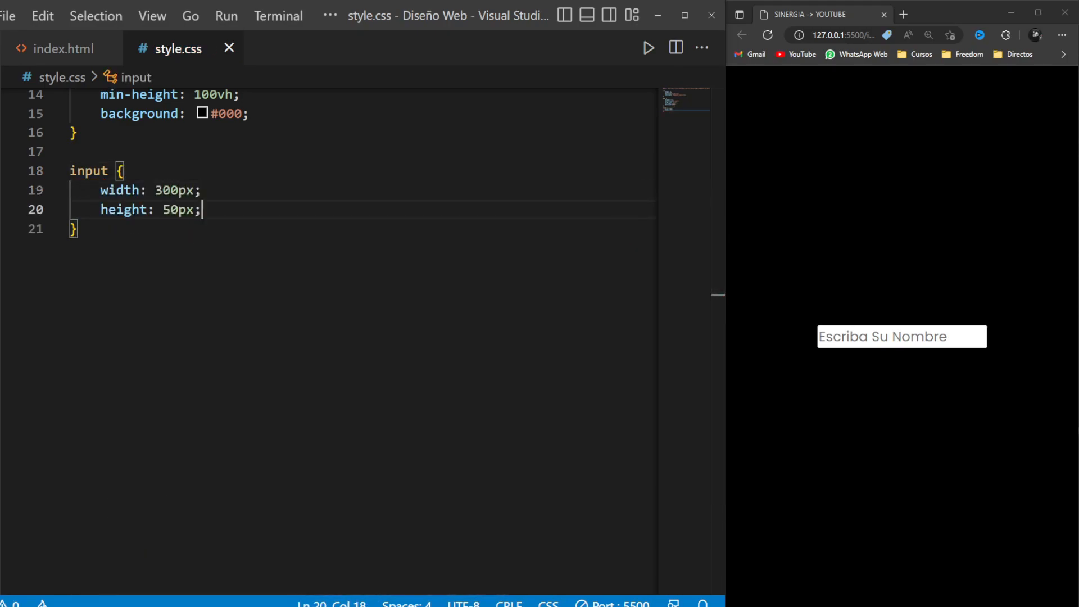
text(background: transparent;)
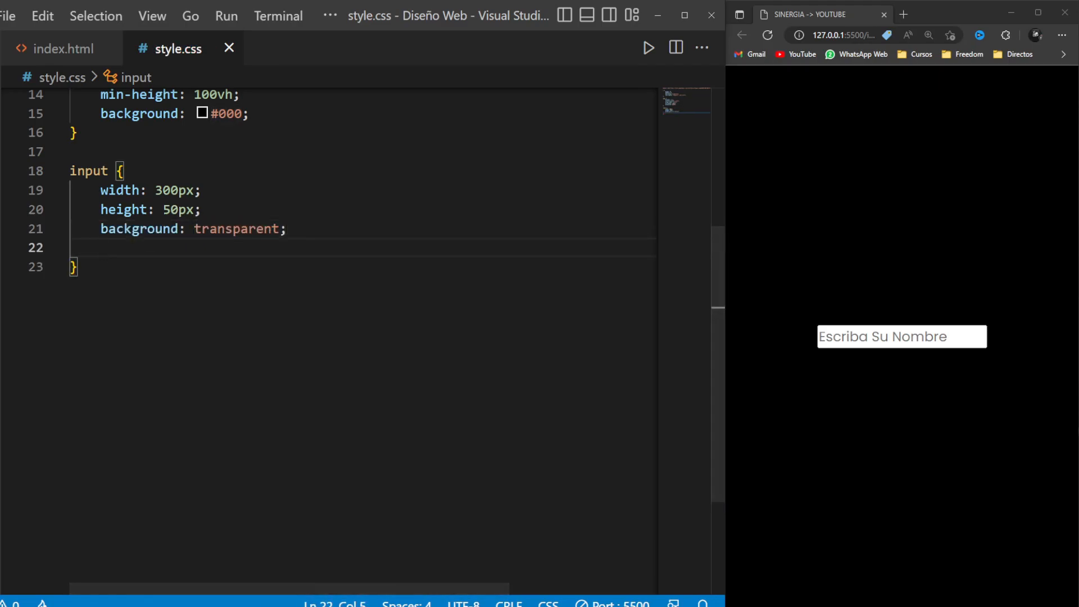
text(outline: none;)
text(border: ;)
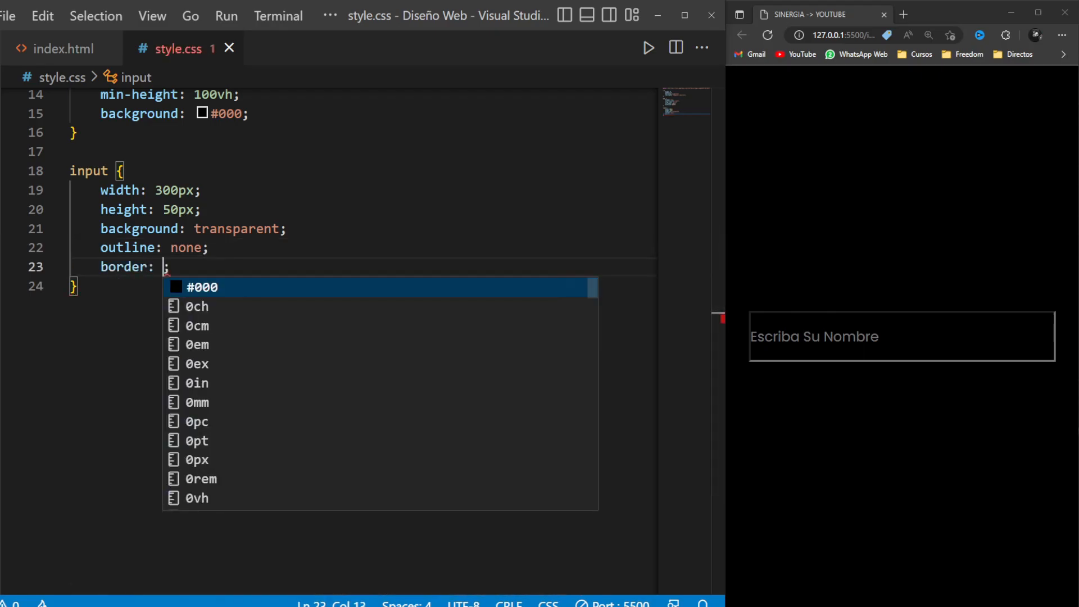
text(2px solid #)
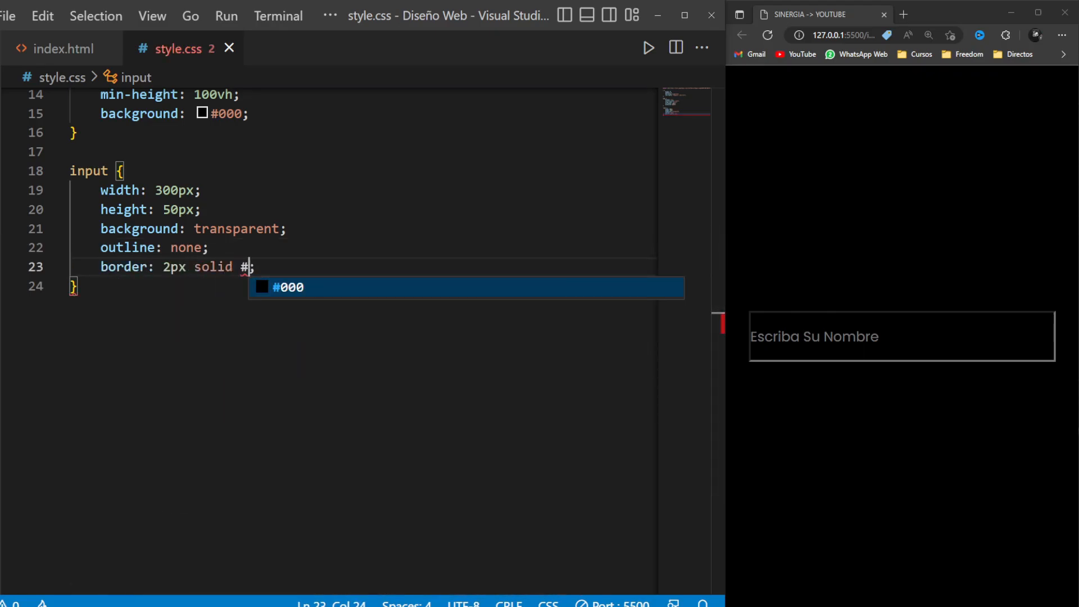
text(0f0;)
text(border-radius: 5px;)
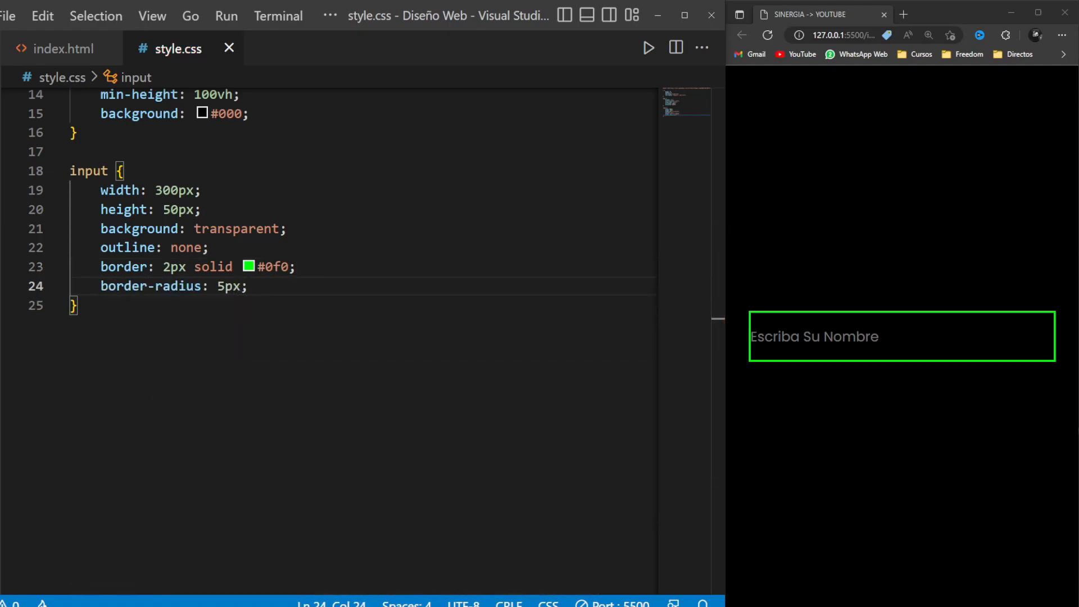
text(padding: 0  5;)
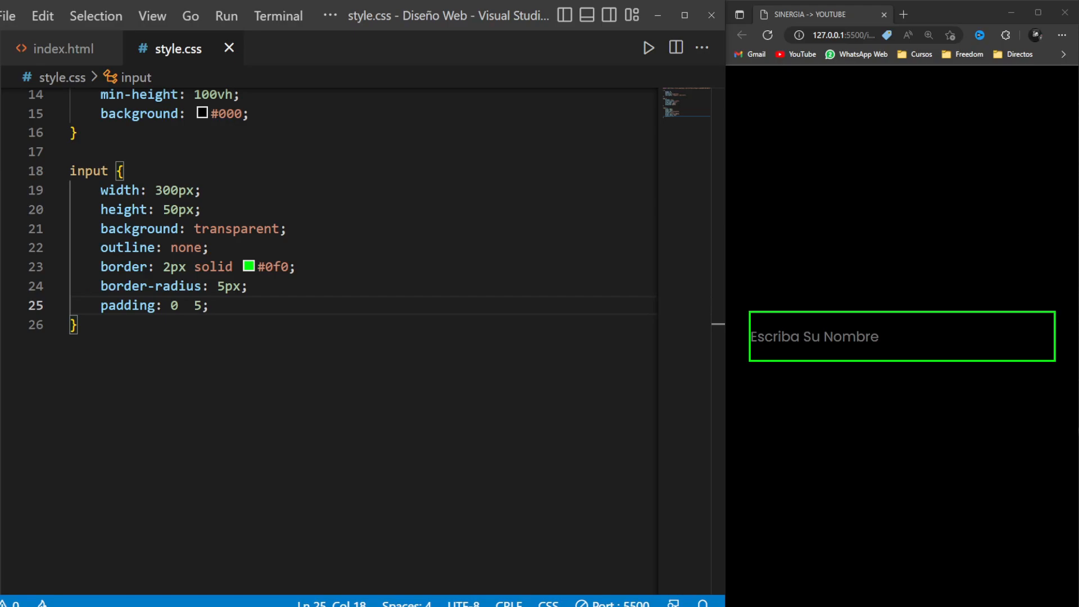
text(px)
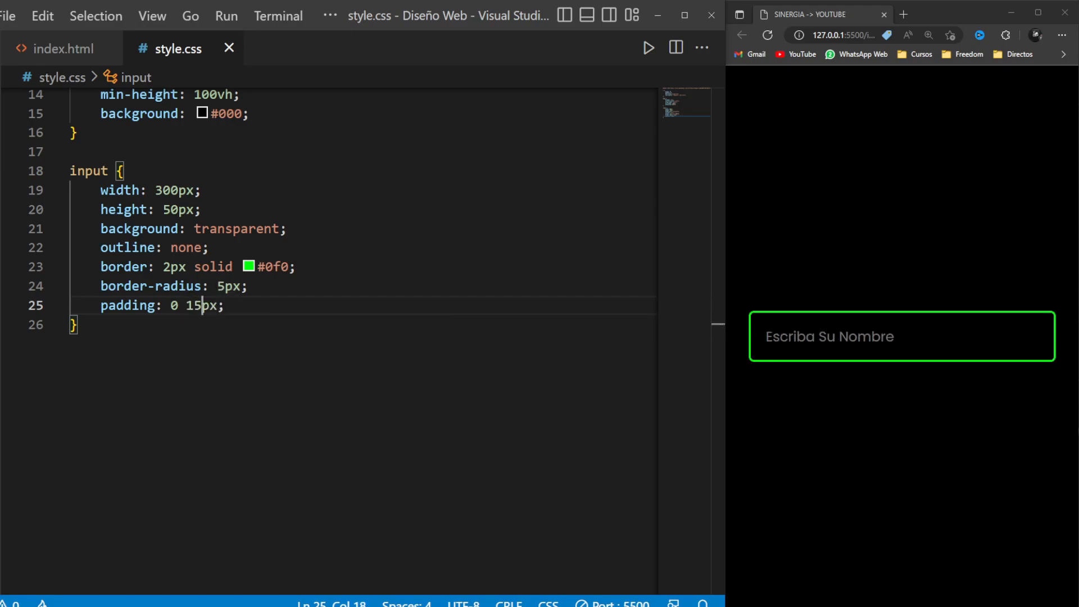
text(box-shadow: 0 0 10px ;)
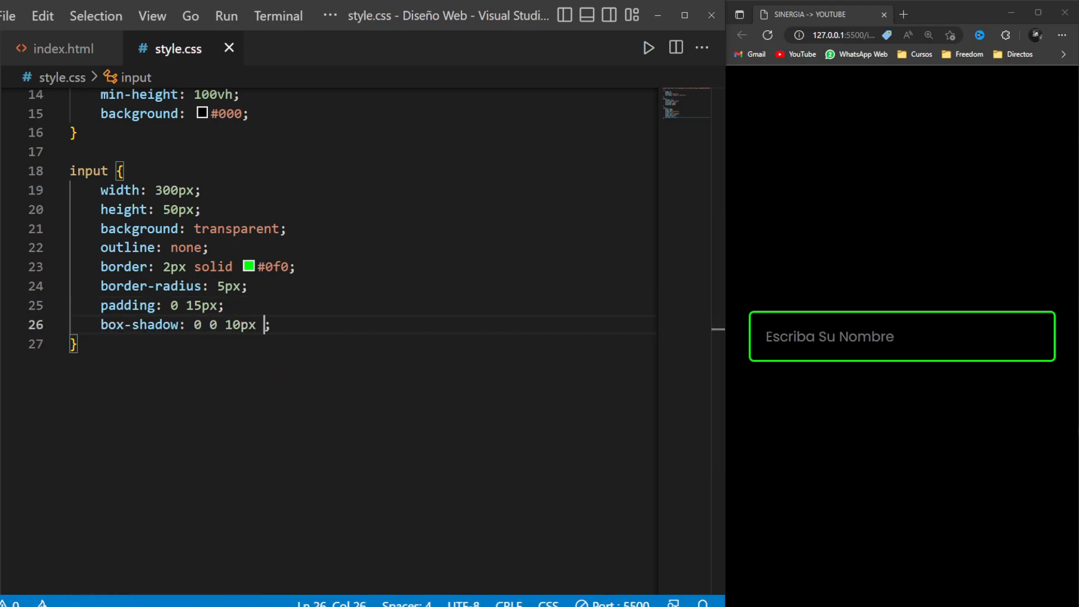
Give the input outer and inset #0f0 glows, #0f0 text and 16px font size
text(#0f0, inset 0 0 10px)
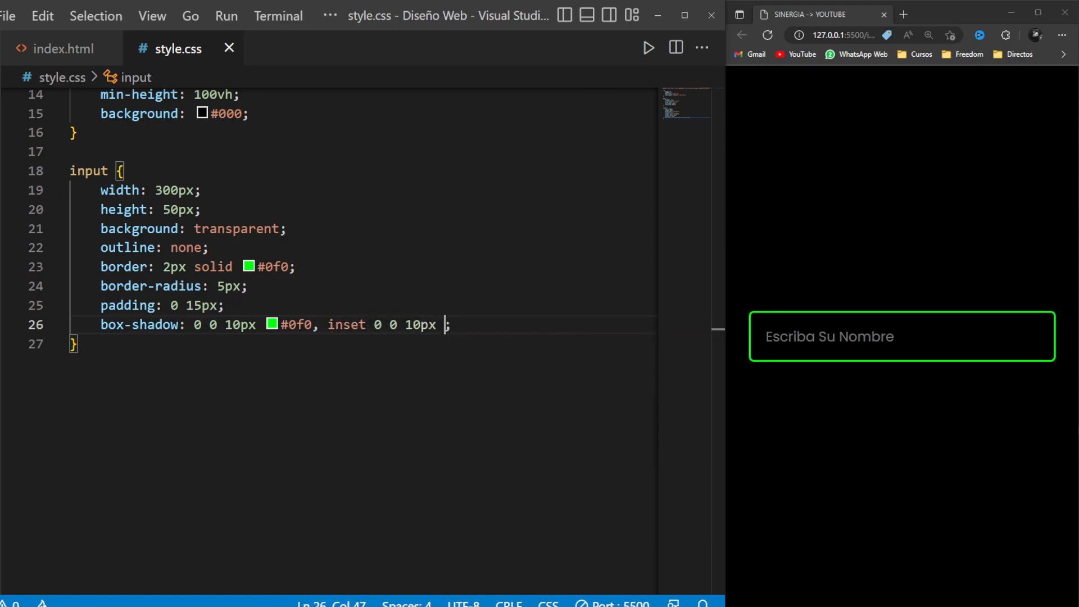
text(#0f0;)
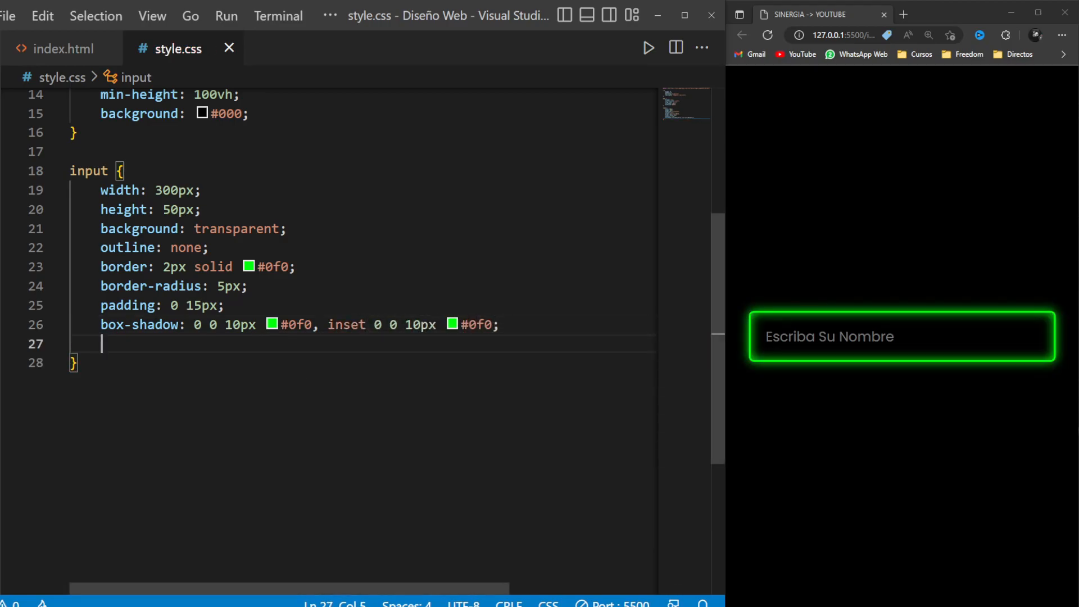
text(color: #0f0;)
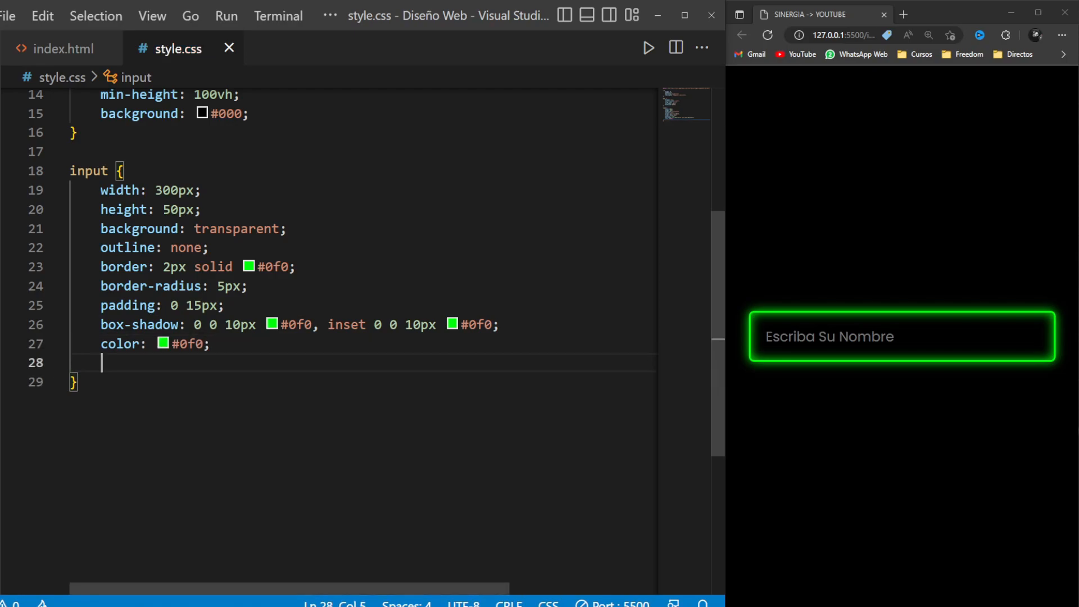
text(font-size: 16px;)
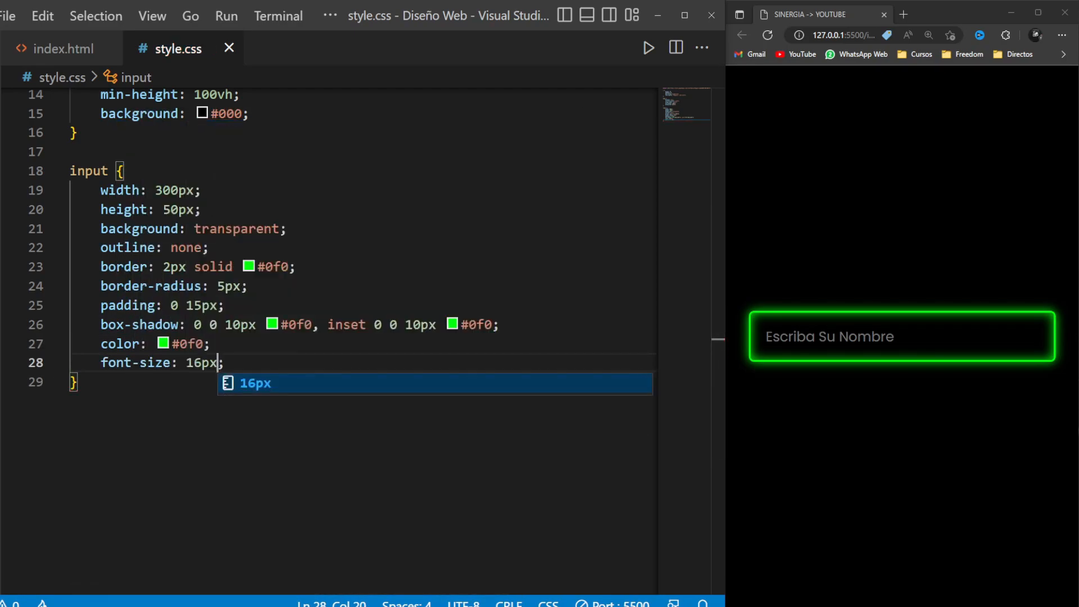
text(input:)
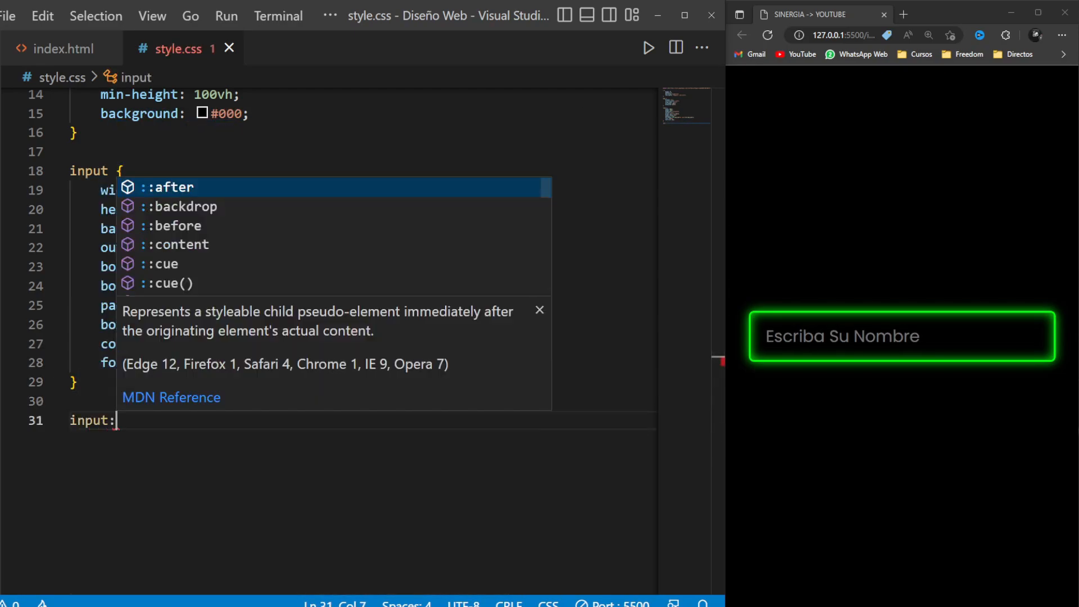
Add an input::placeholder rule with colour #0f0
text(placeholder {)
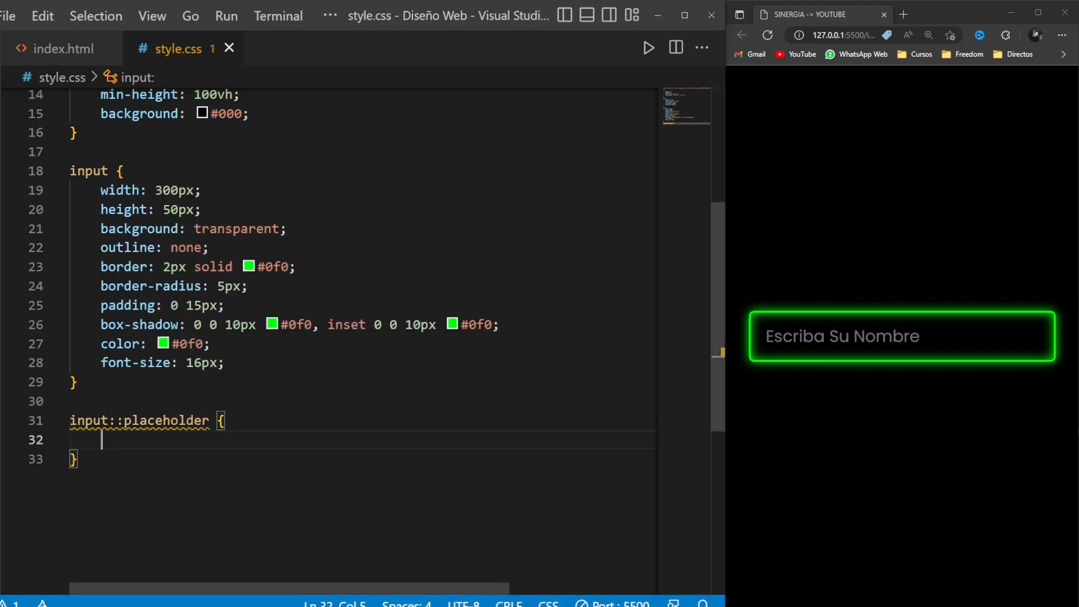
text(color: #0;)
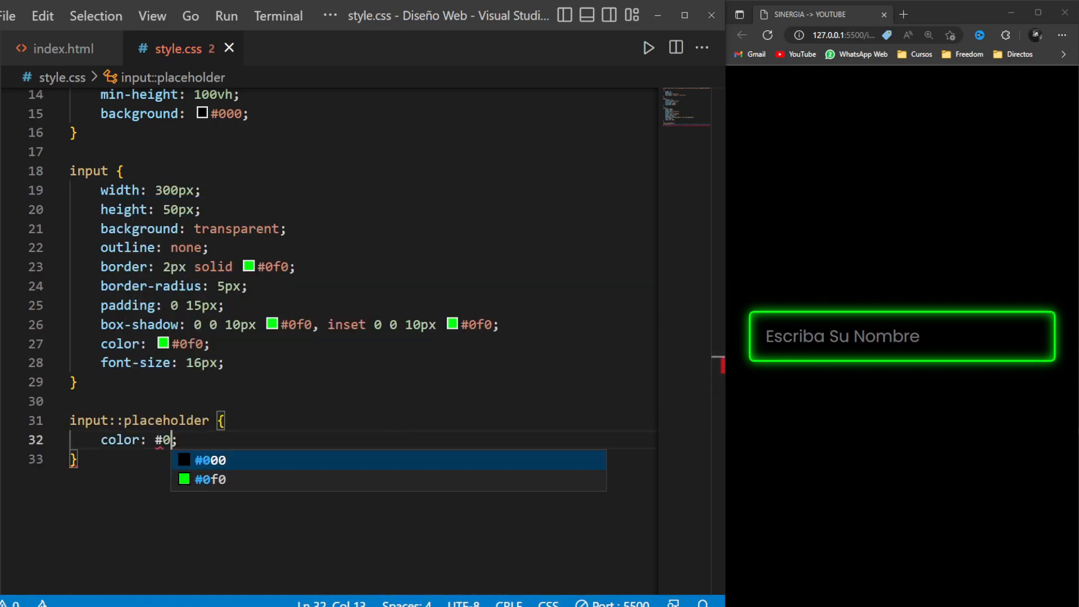
text(f0)
key(Enter)
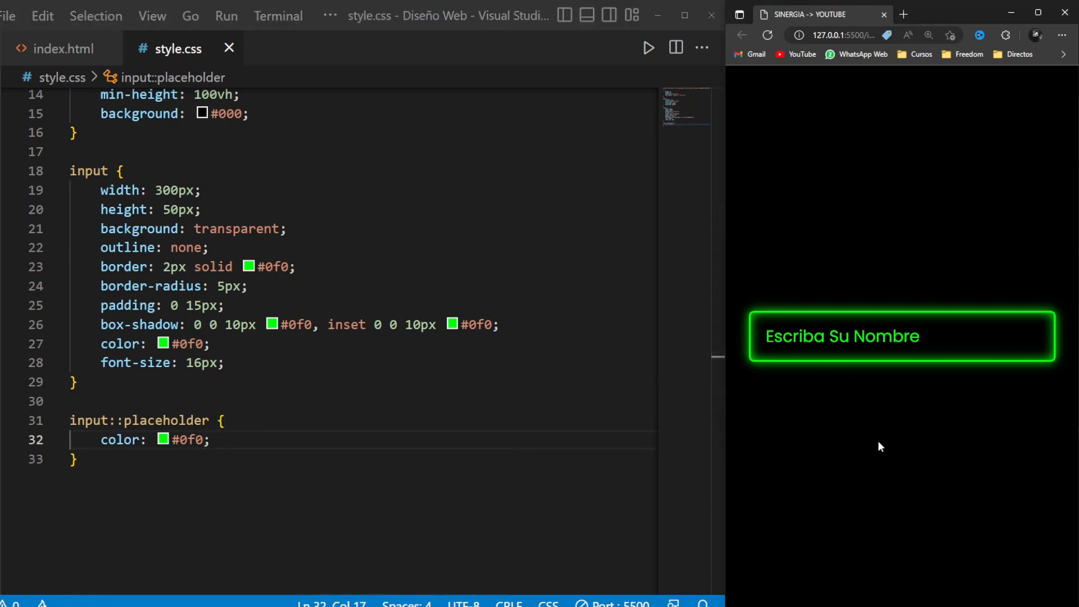
Type 'Hola' and 'Espero q' into the neon input in Edge
text(Hola)
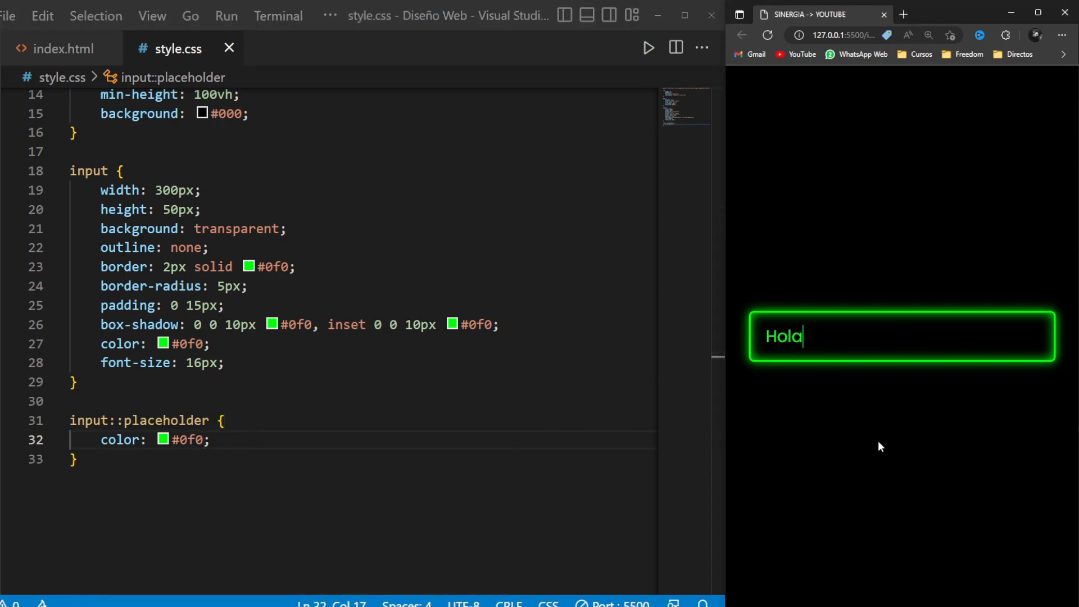
text(Espero q)
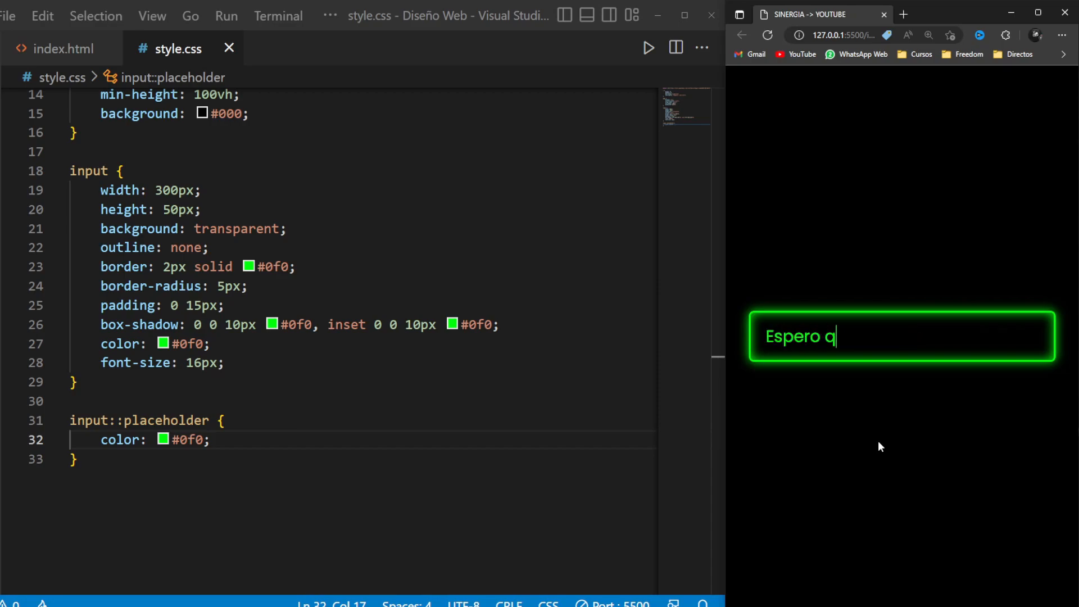